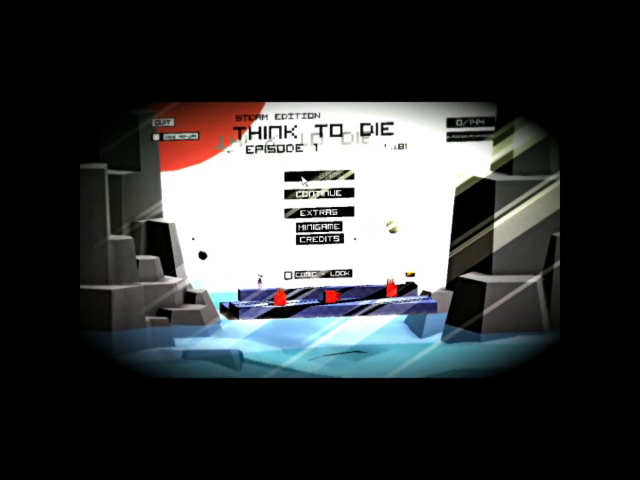
Step: Choose New Game on the title menu to bring up the 'Really?' confirmation
{"action": "left_click", "coordinate": [320, 190]}
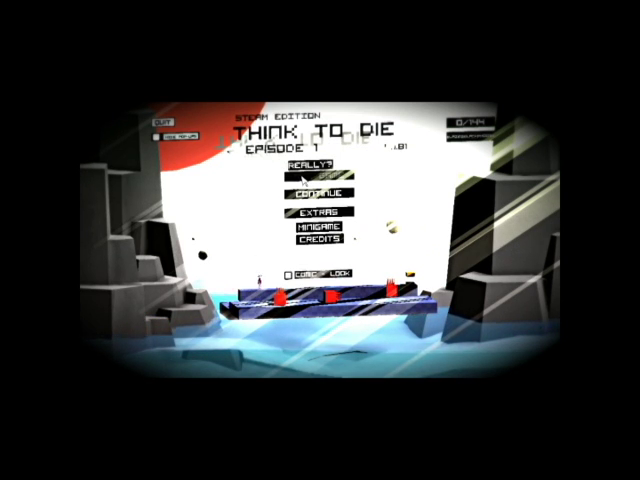
{"action": "mouse_move", "coordinate": [330, 263]}
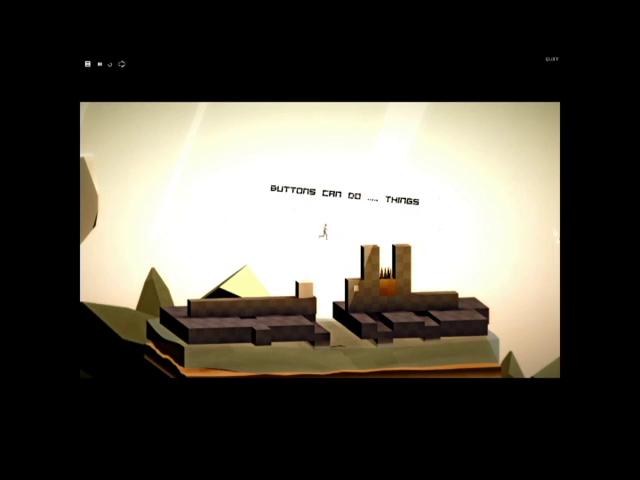
Step: Jump the runner onto the tall pillar in the 'Buttons can do things' level
{"action": "key", "text": "Right"}
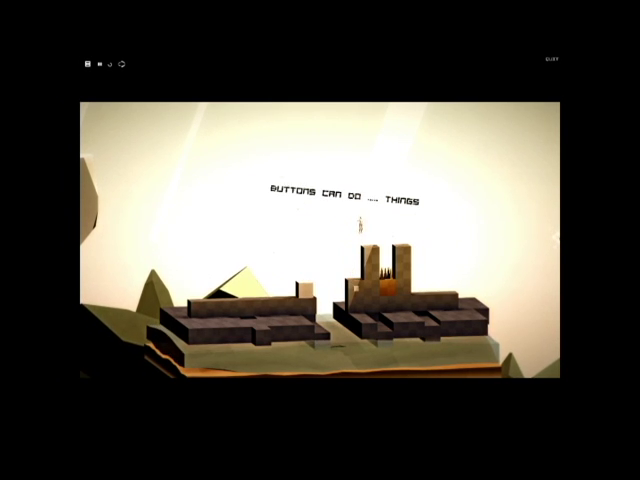